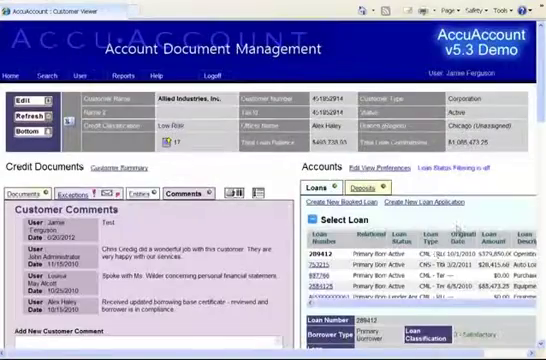
{"action": "scroll", "scroll_direction": "down", "scroll_amount": 3}
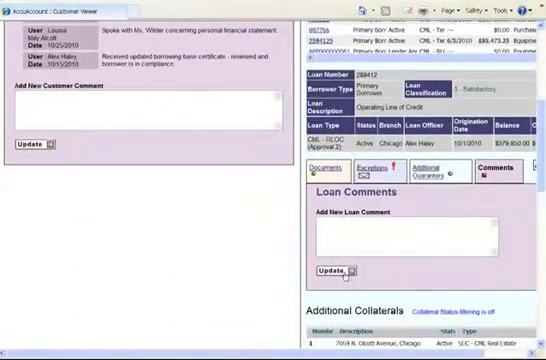